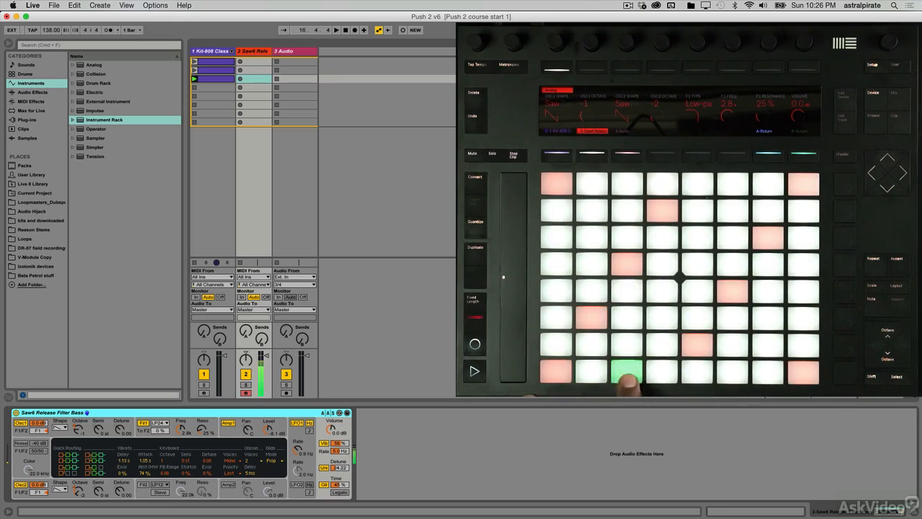
# - Play two notes of the Saw6 bass on the pads, then show the scale menu with C Major selected
pyautogui.click(627, 371)
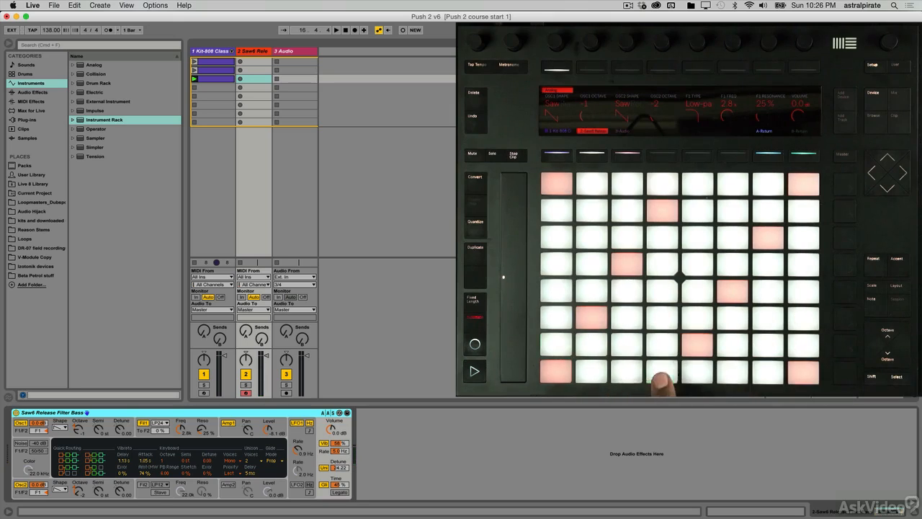
pyautogui.click(659, 371)
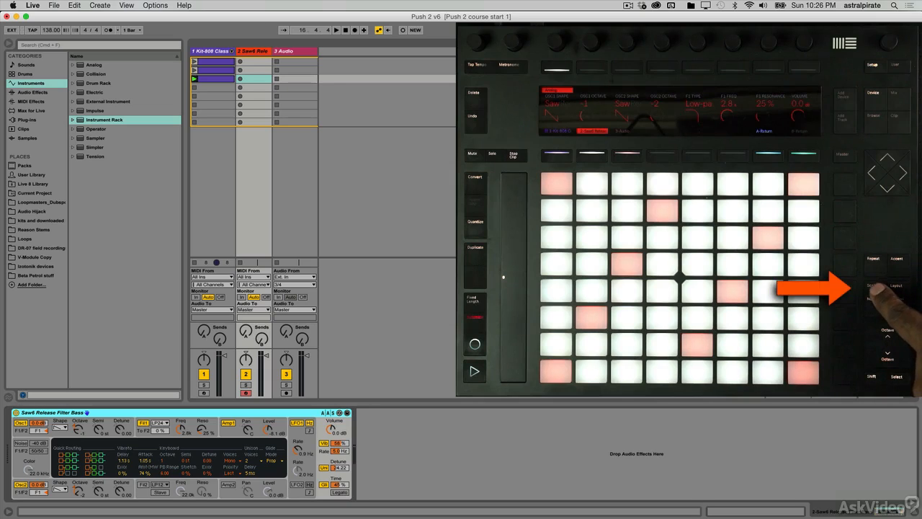
pyautogui.click(873, 286)
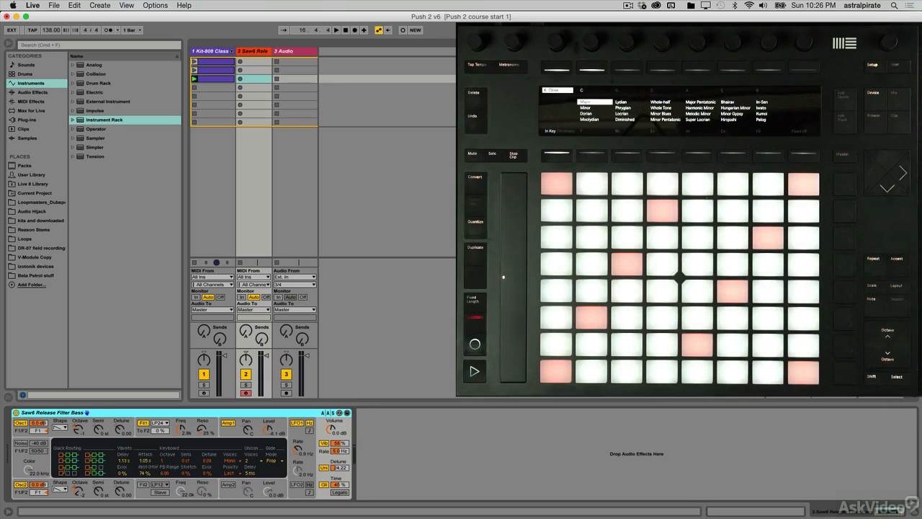